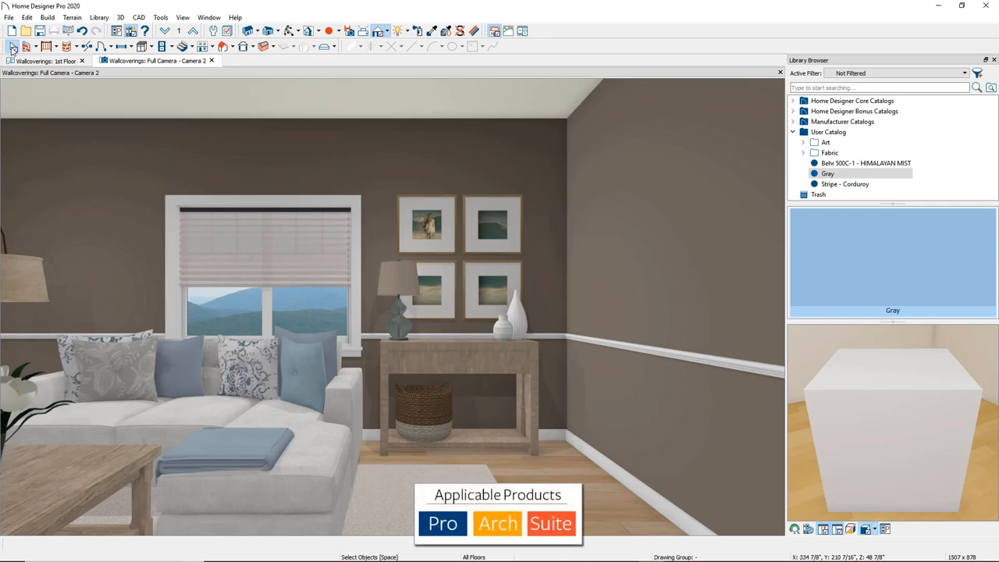
pyautogui.moveTo(389, 359)
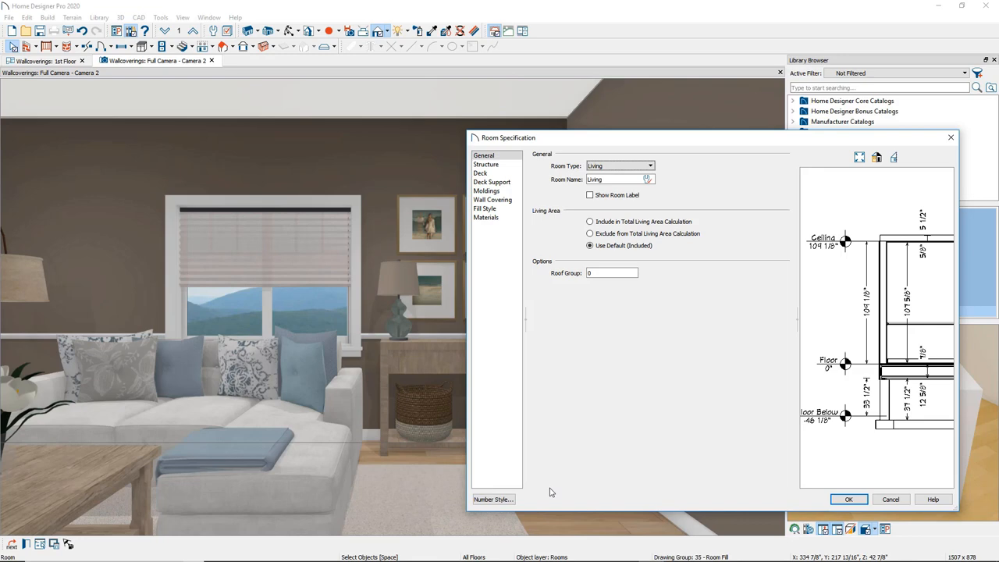
# Step: Replace the living room walls' brown paint with the User Catalog Gray material
pyautogui.click(486, 217)
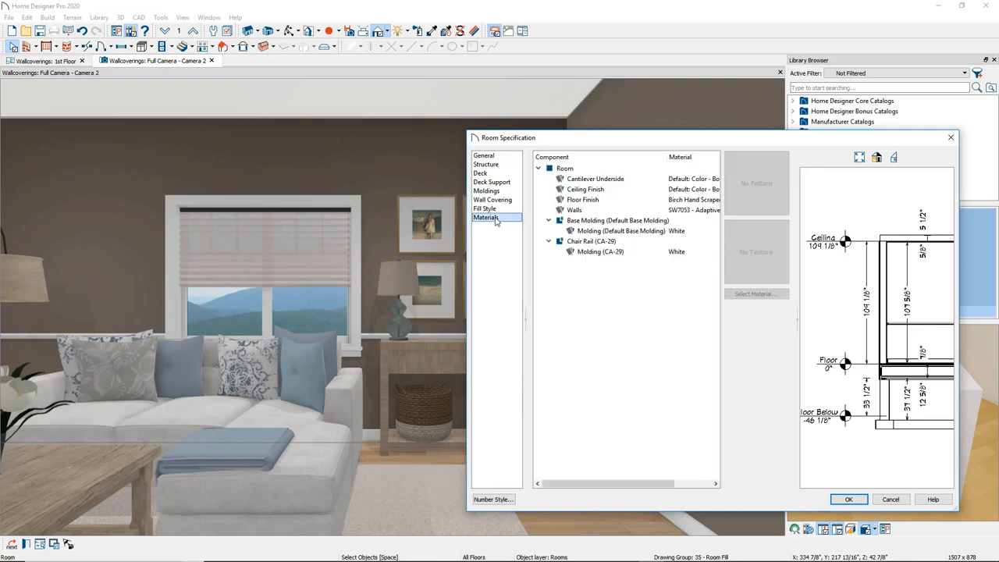
pyautogui.click(574, 209)
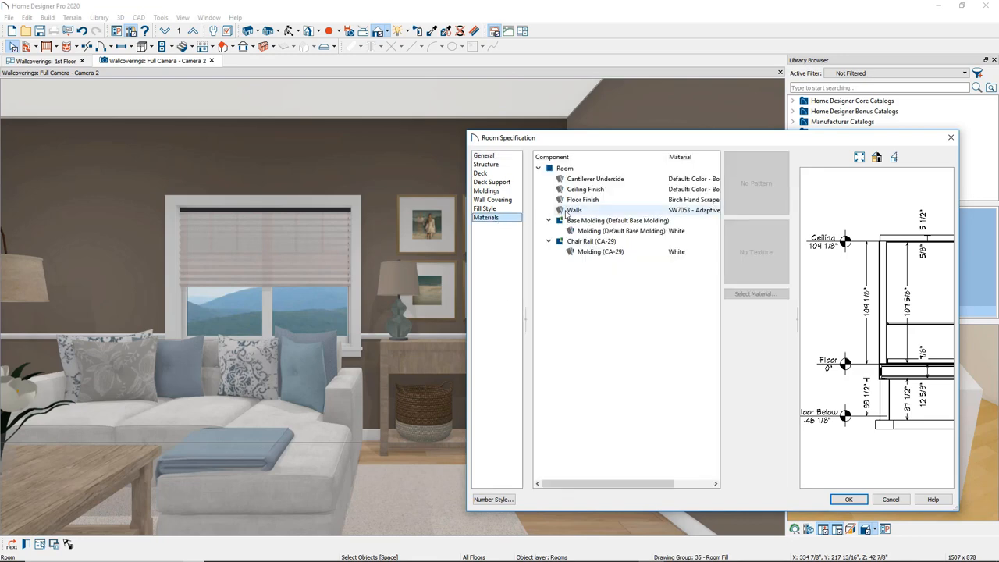
pyautogui.click(574, 210)
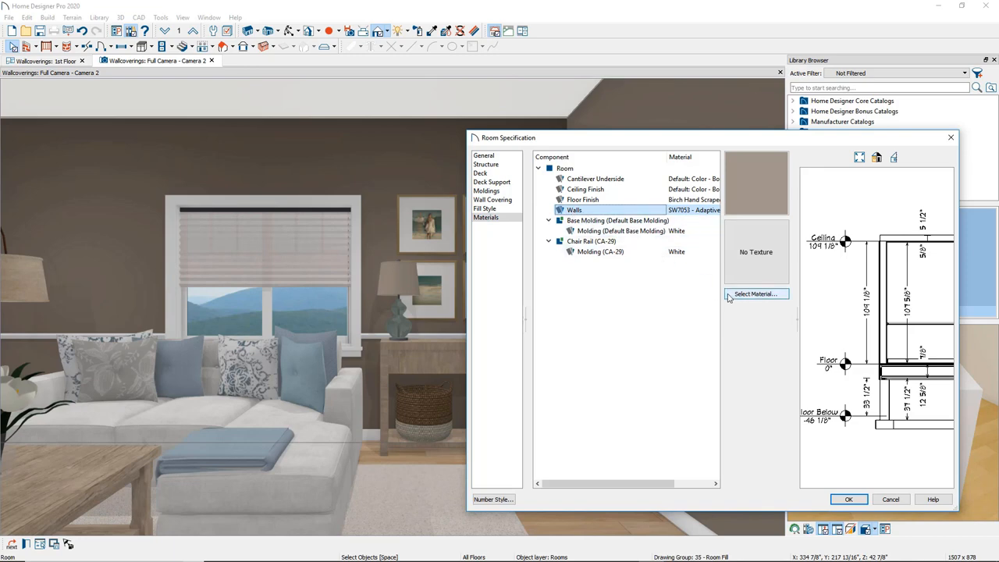
pyautogui.click(754, 293)
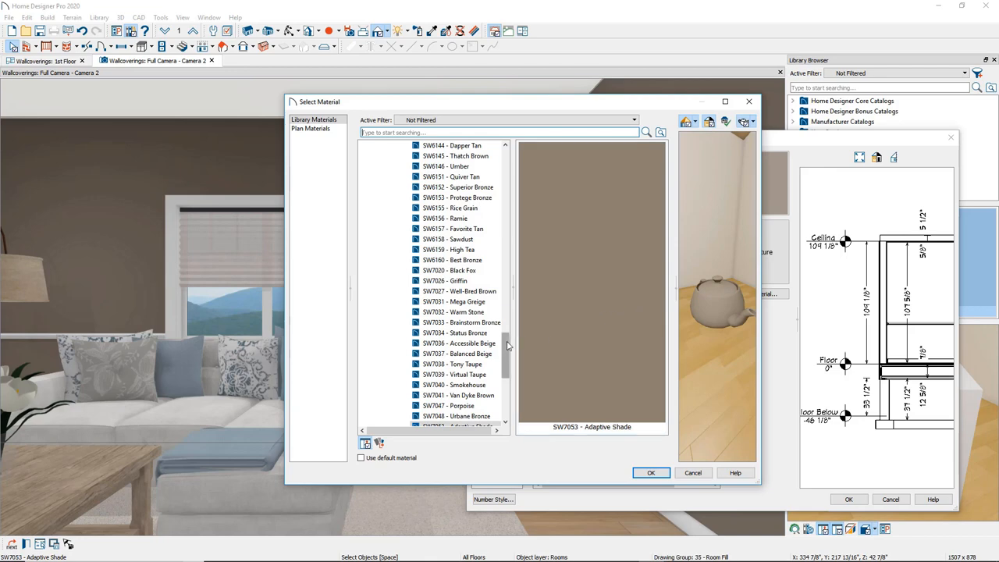
pyautogui.scroll(-3)
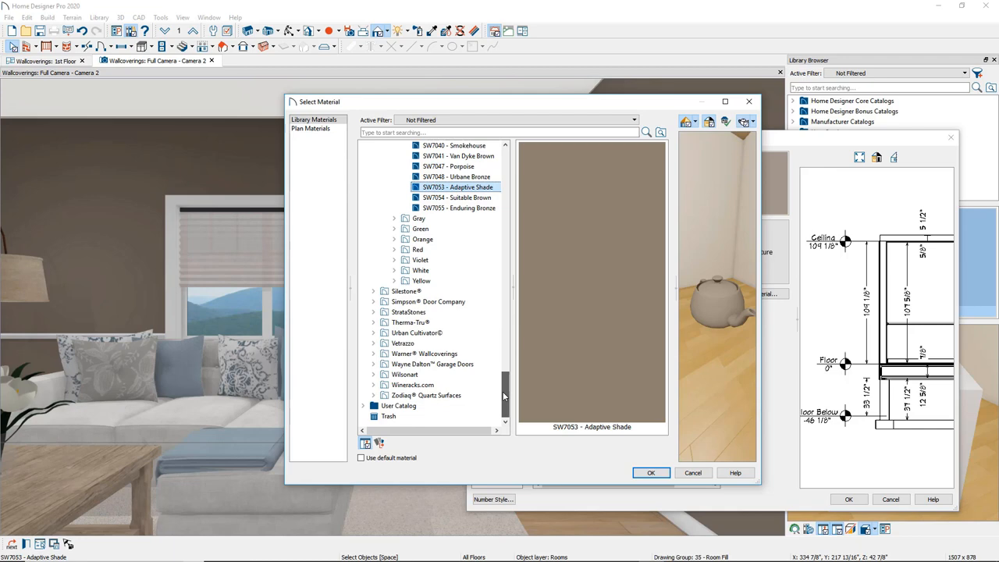
pyautogui.click(397, 405)
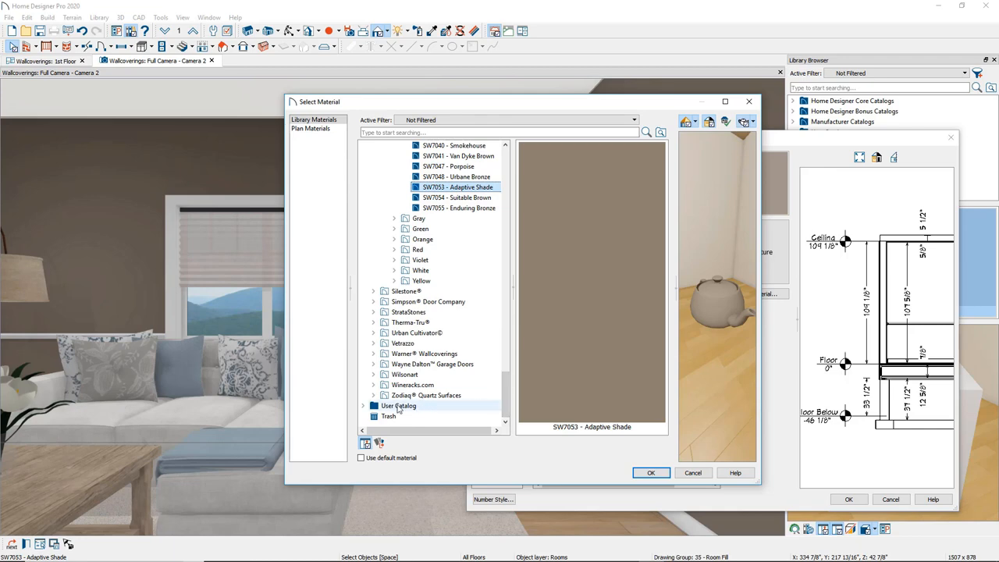
pyautogui.click(363, 406)
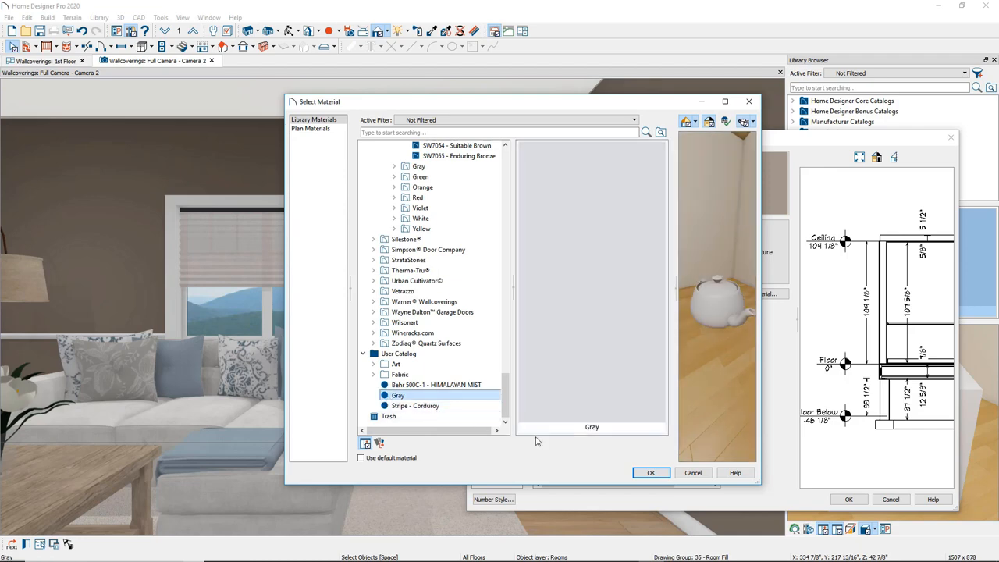
pyautogui.click(651, 472)
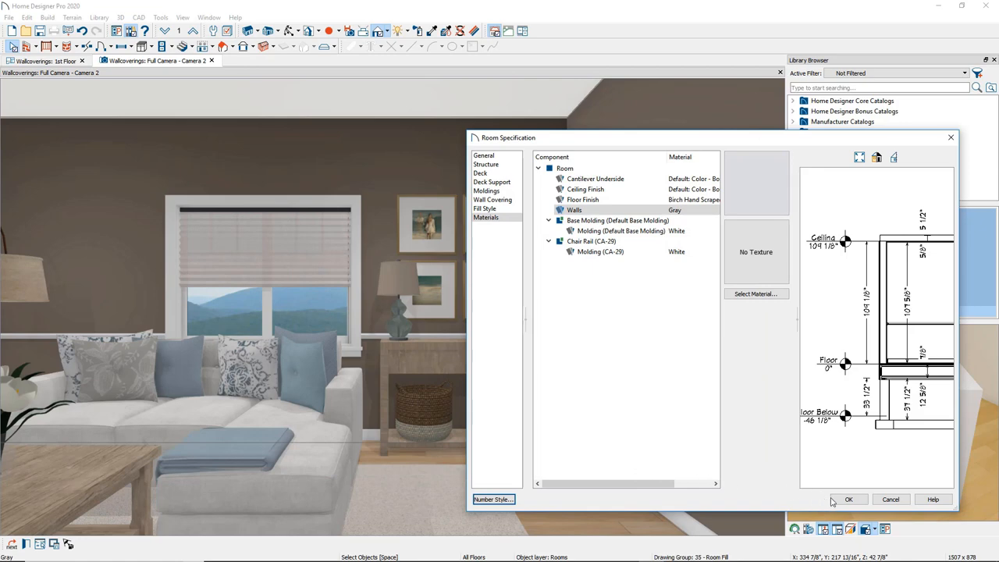
pyautogui.click(848, 498)
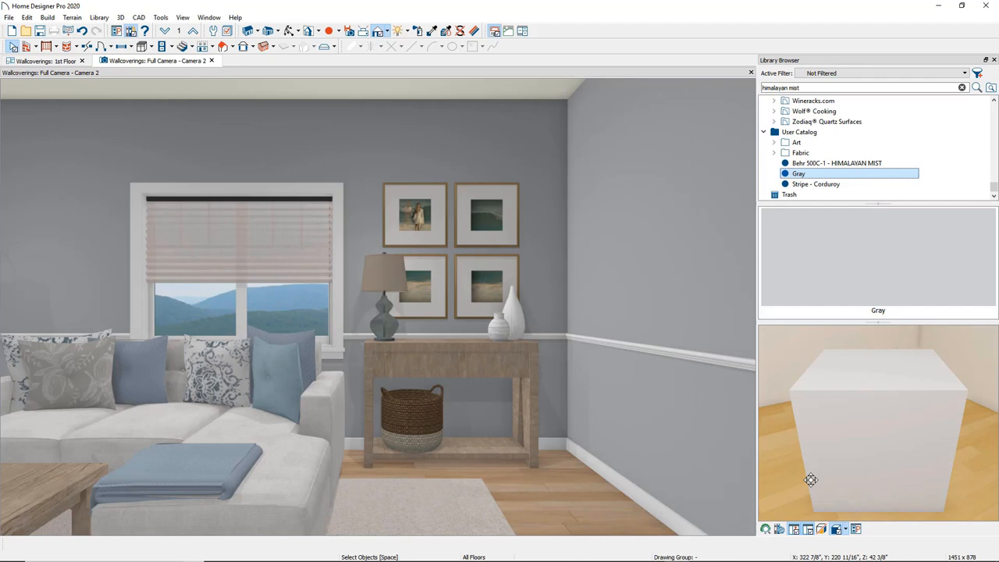
pyautogui.moveTo(830, 470)
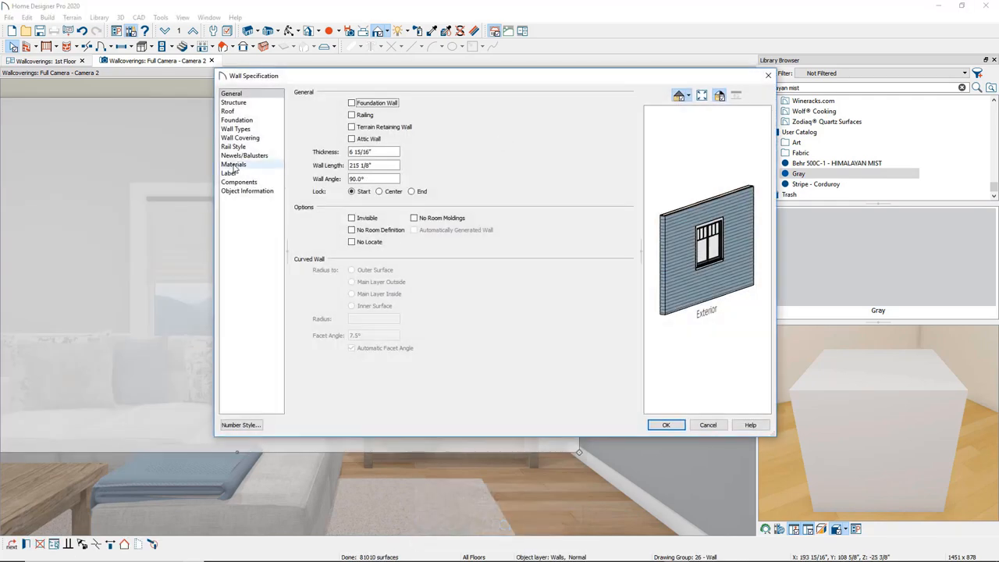
# Step: Paint that wall's interior surface with Behr 500C-1 Himalayan Mist
pyautogui.click(233, 165)
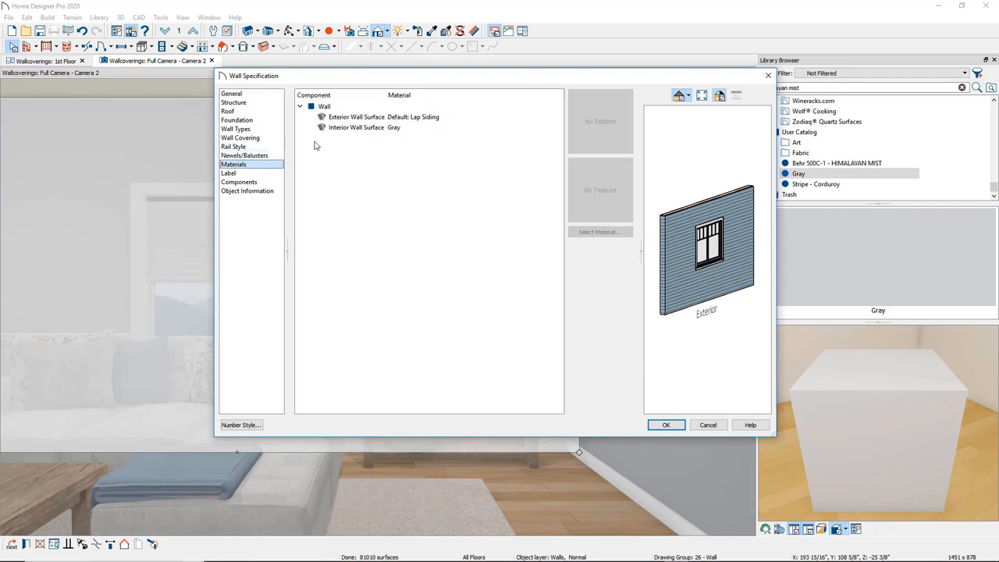
pyautogui.click(355, 128)
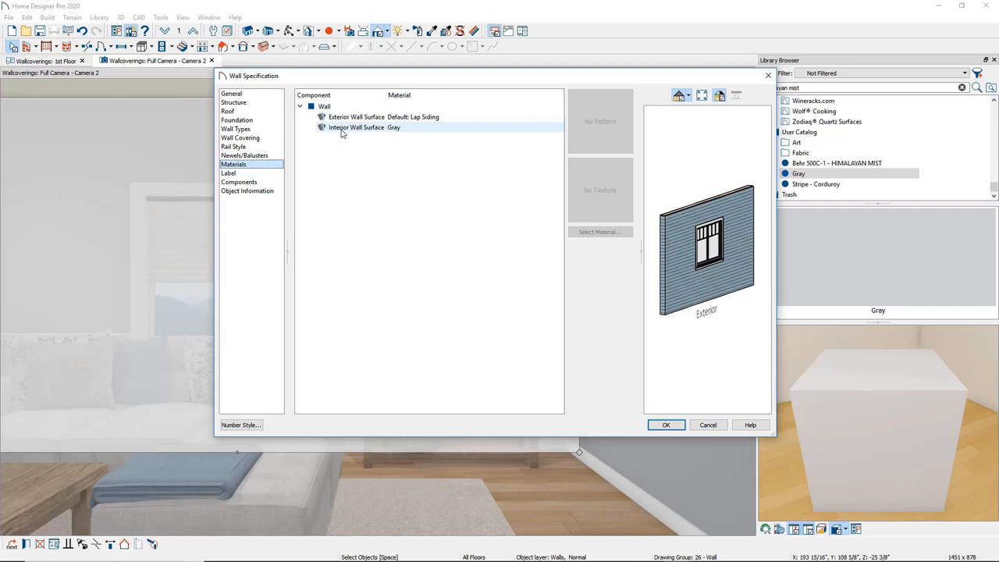
pyautogui.click(356, 127)
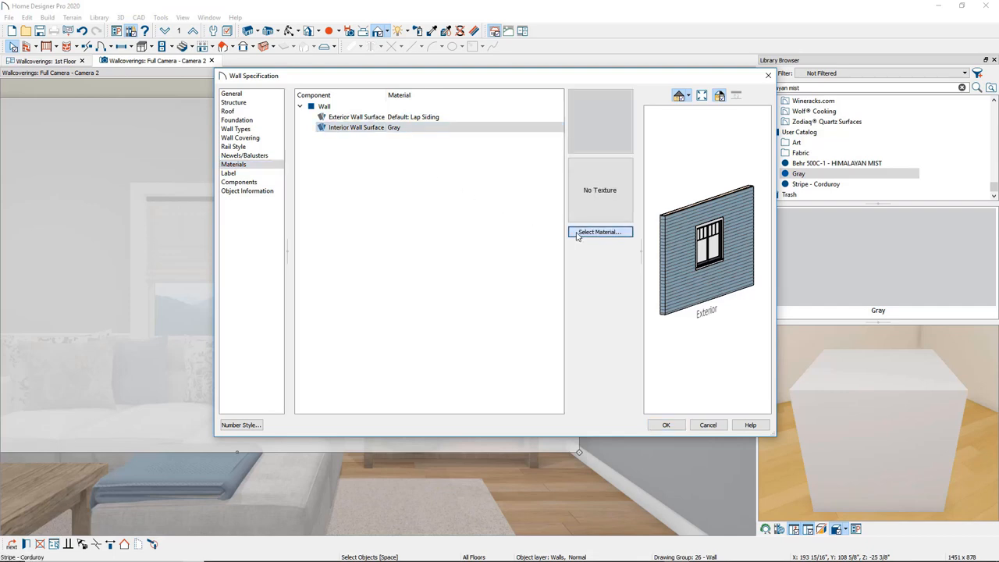
pyautogui.click(599, 232)
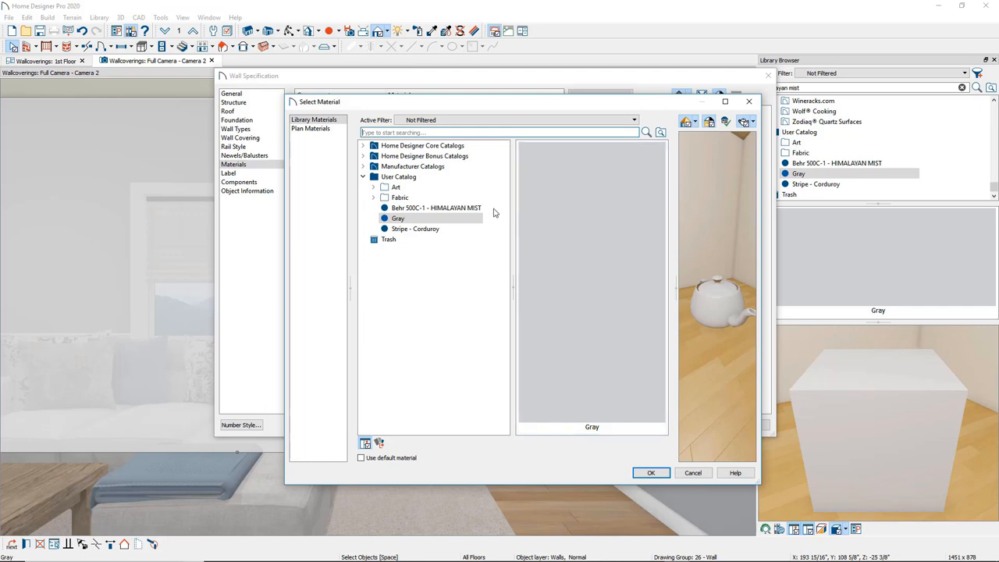
pyautogui.click(434, 208)
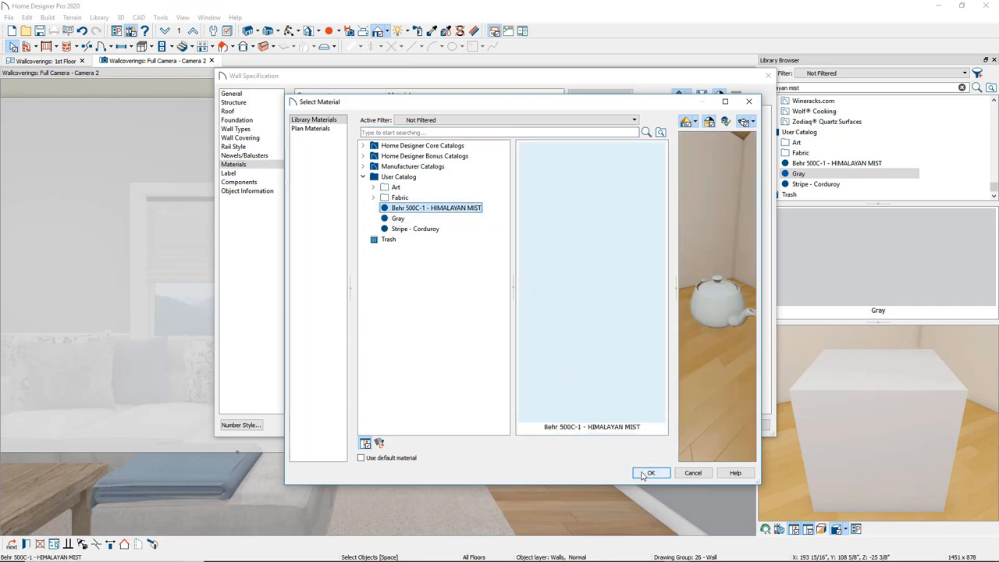
pyautogui.click(650, 473)
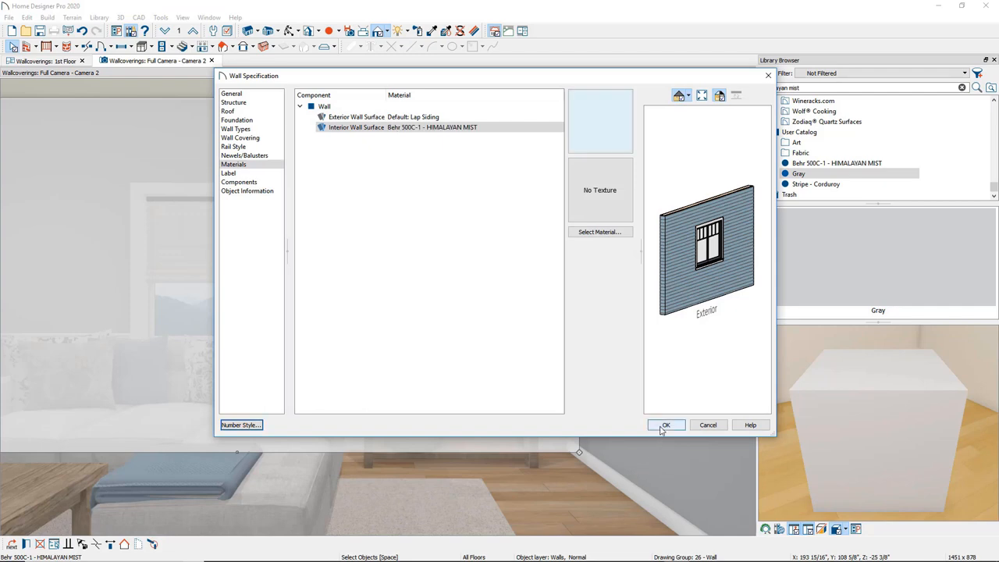
pyautogui.click(665, 424)
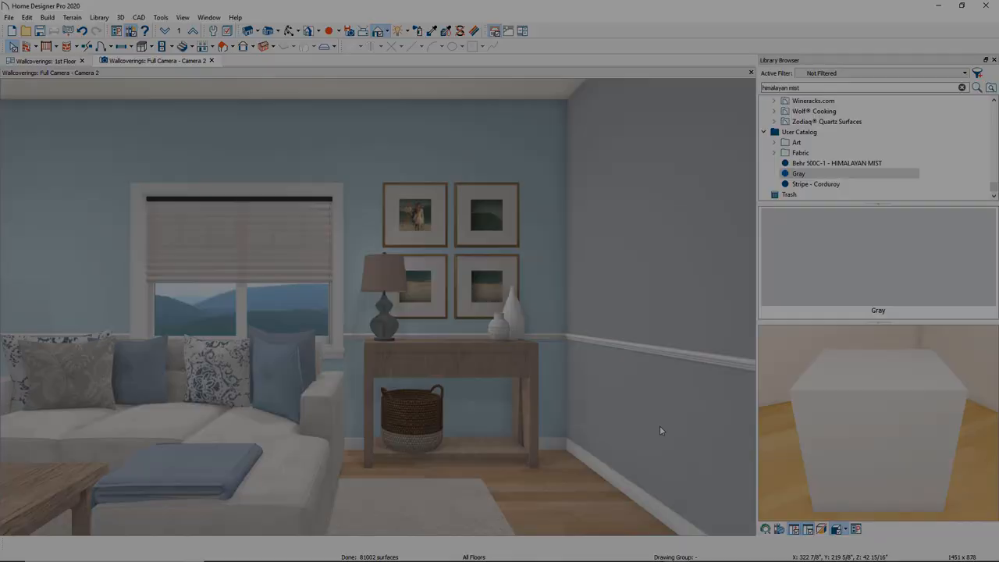
# Step: Select the living room in the camera view to reach its room settings
pyautogui.click(962, 87)
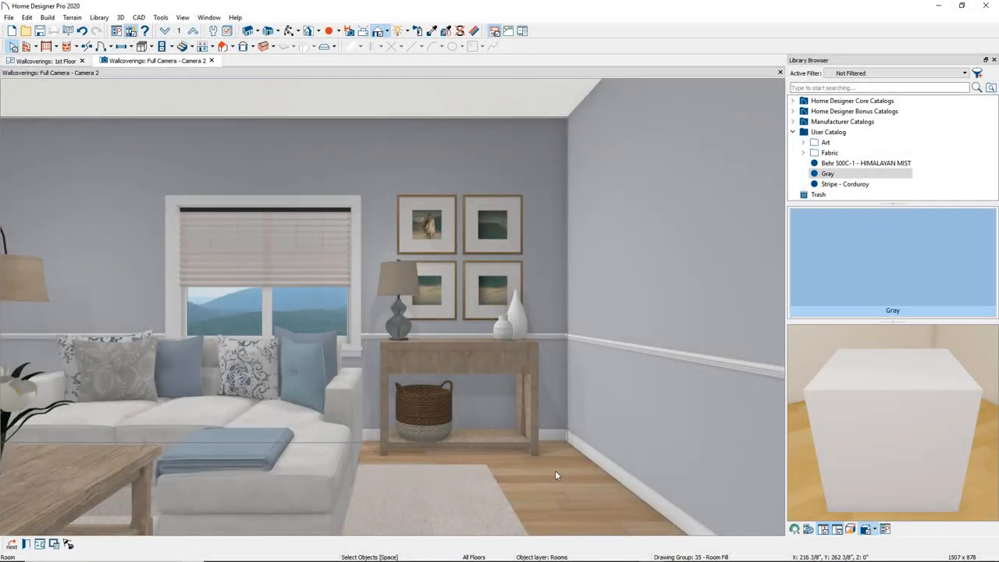
pyautogui.moveTo(556, 490)
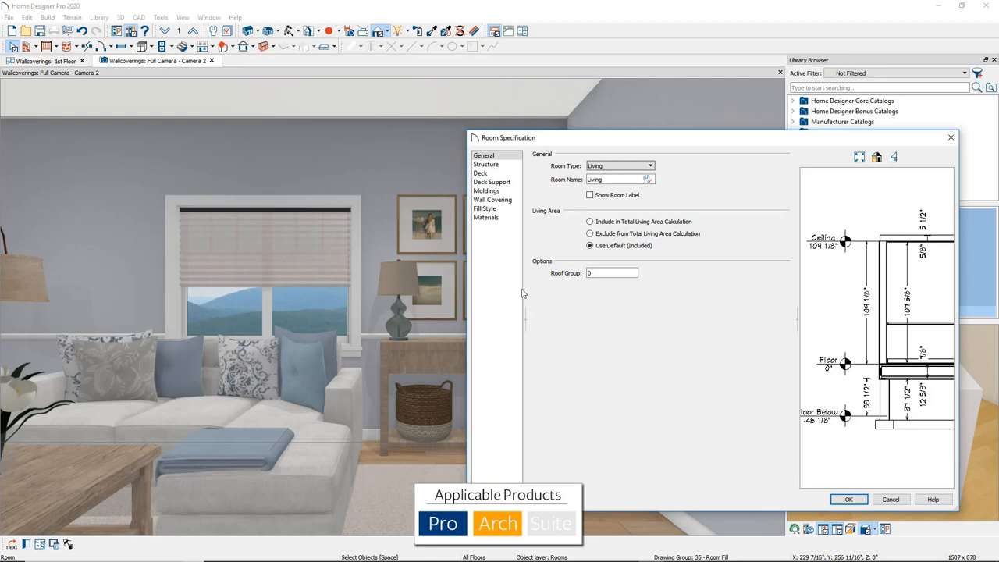
# Step: Add a Stripe - Corduroy wall covering from Bonus Catalogs > Fabric / Wallpaper
pyautogui.click(492, 200)
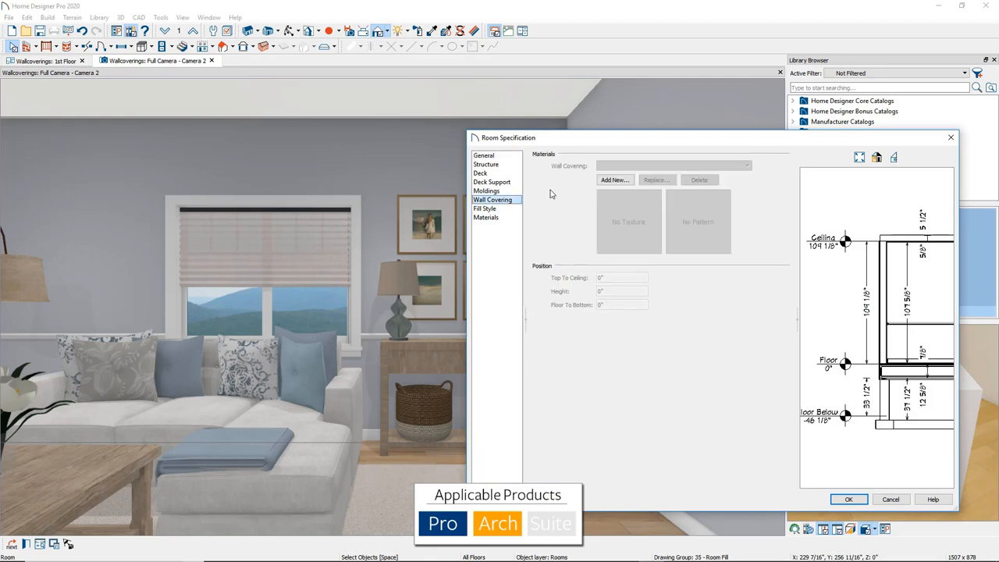
pyautogui.click(614, 179)
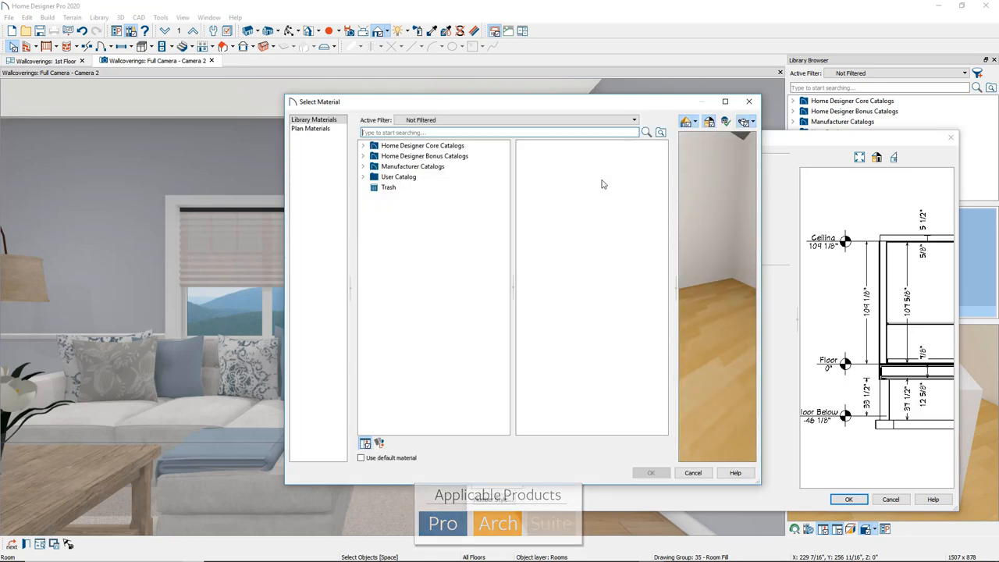
pyautogui.click(423, 156)
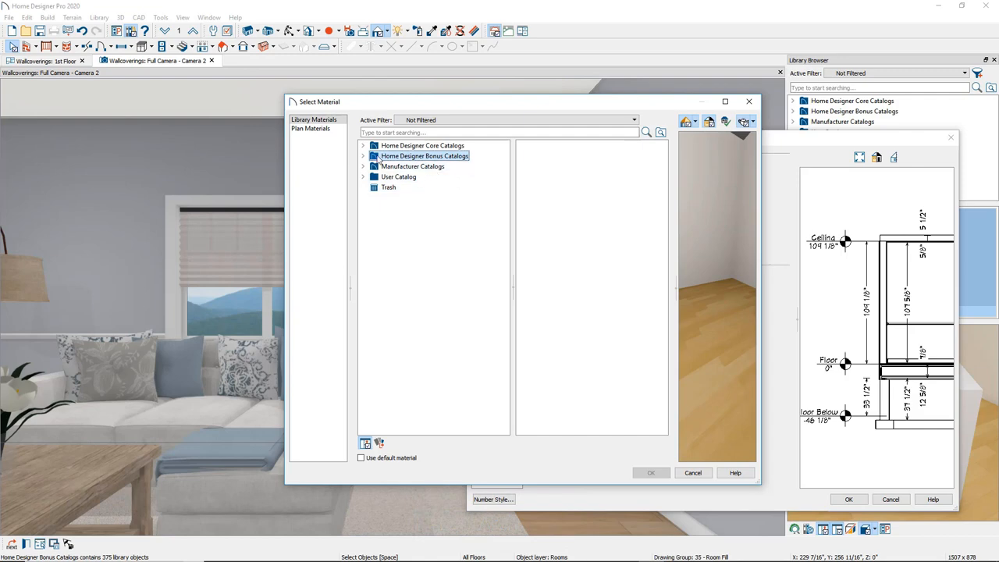
pyautogui.click(363, 155)
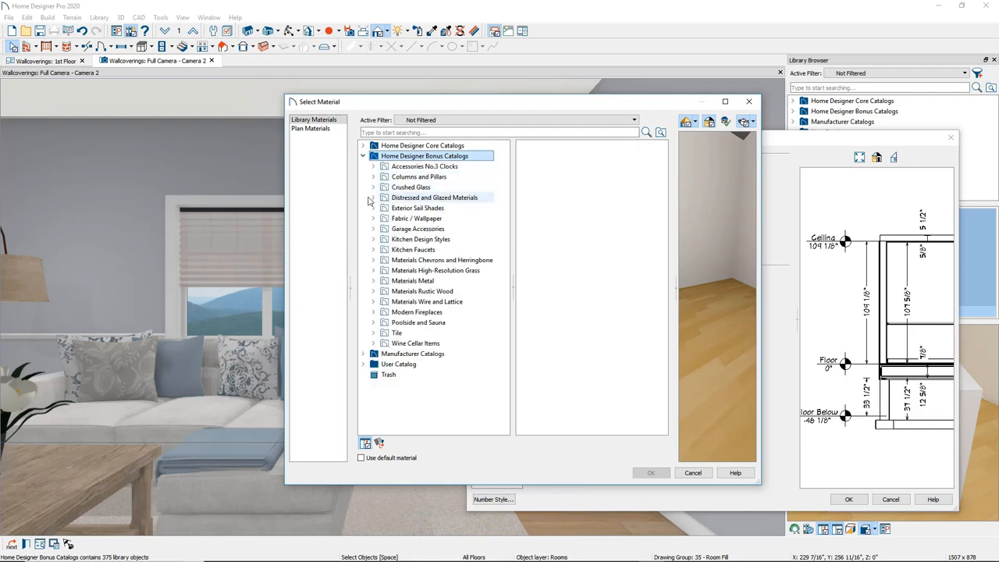
pyautogui.moveTo(374, 223)
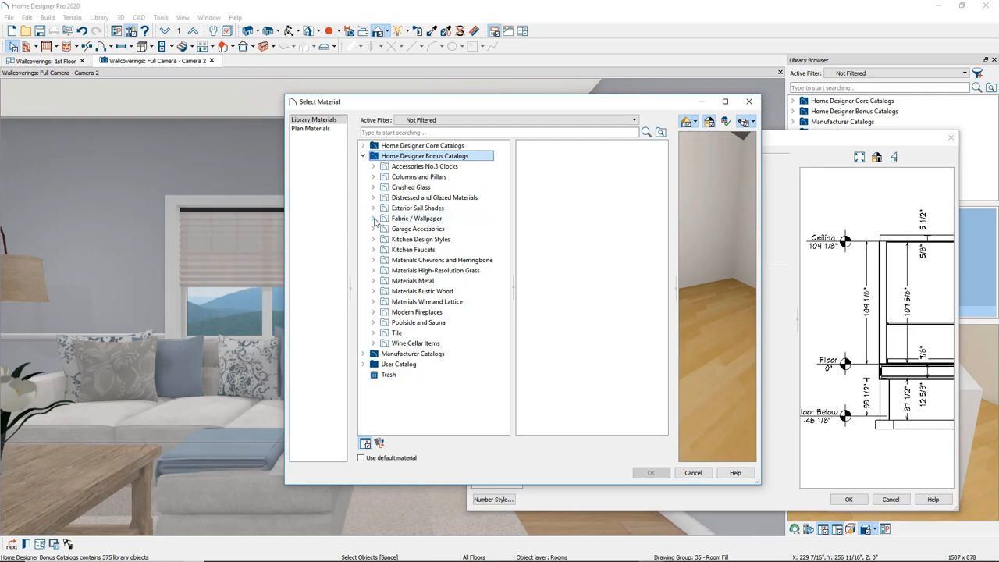
pyautogui.click(372, 218)
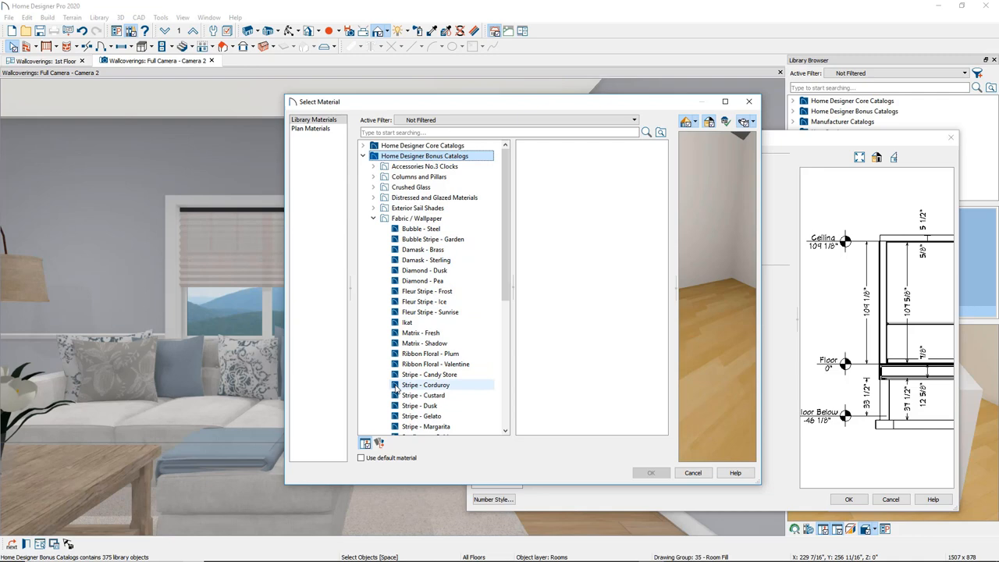
pyautogui.click(425, 384)
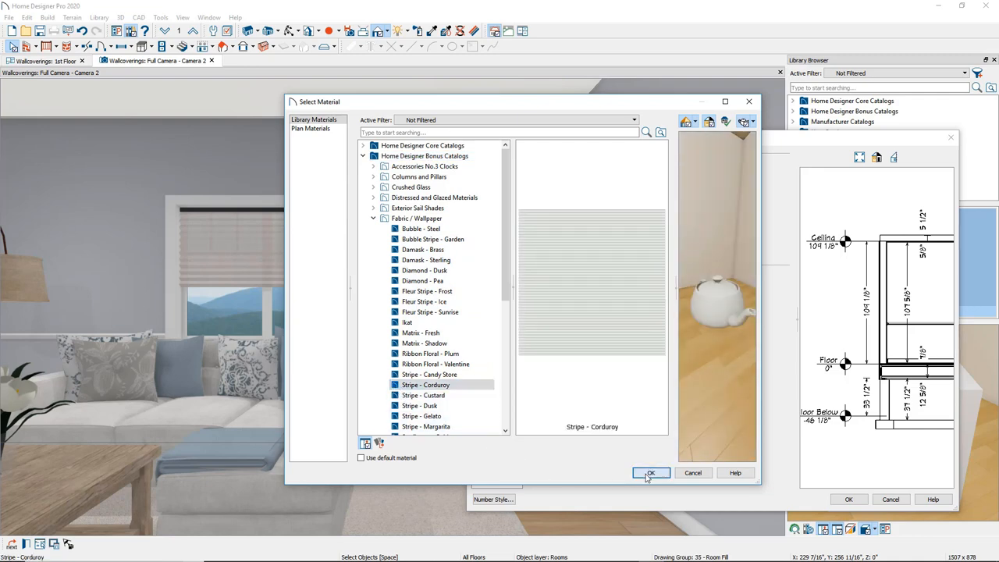
pyautogui.click(650, 473)
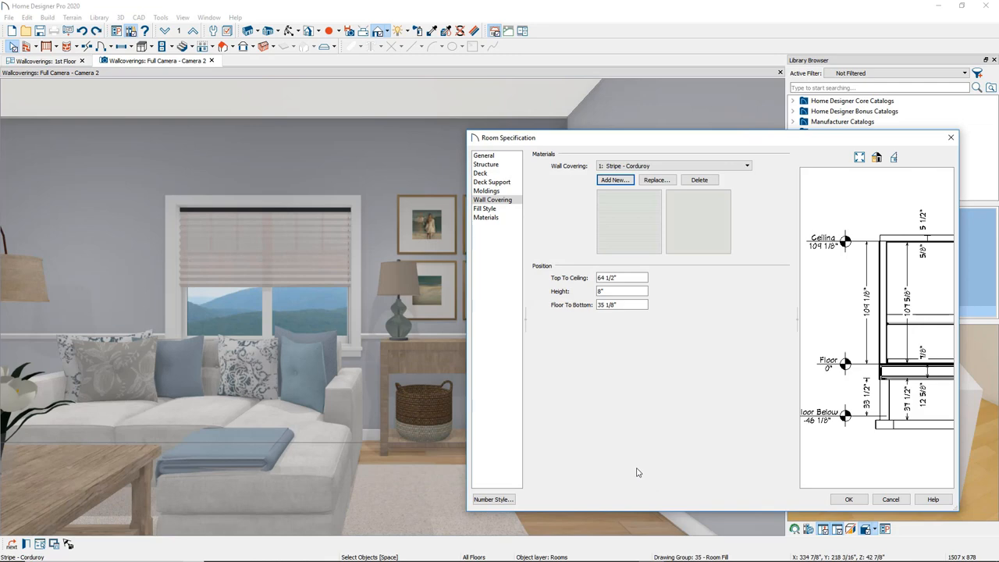
pyautogui.moveTo(625, 333)
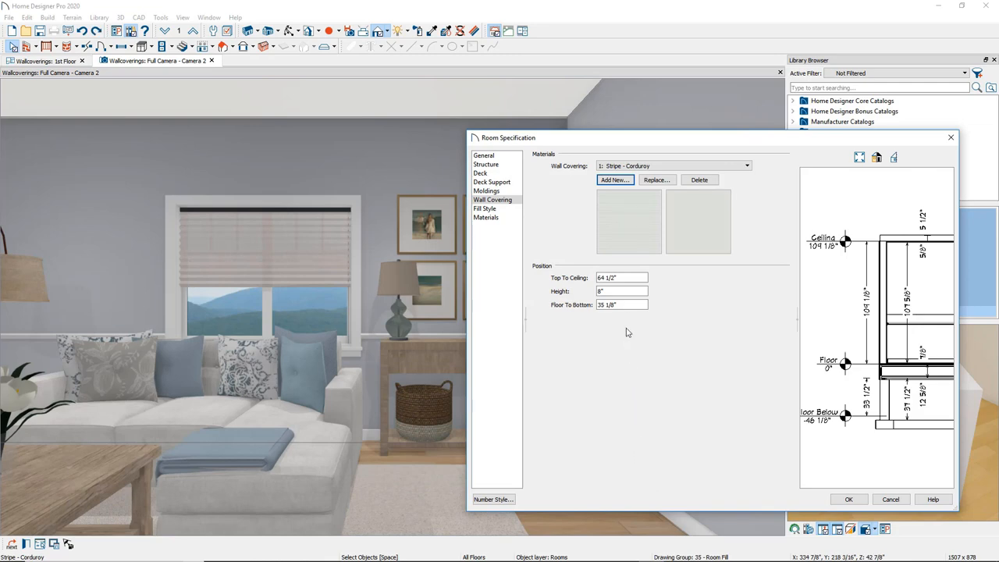
pyautogui.tripleClick(621, 304)
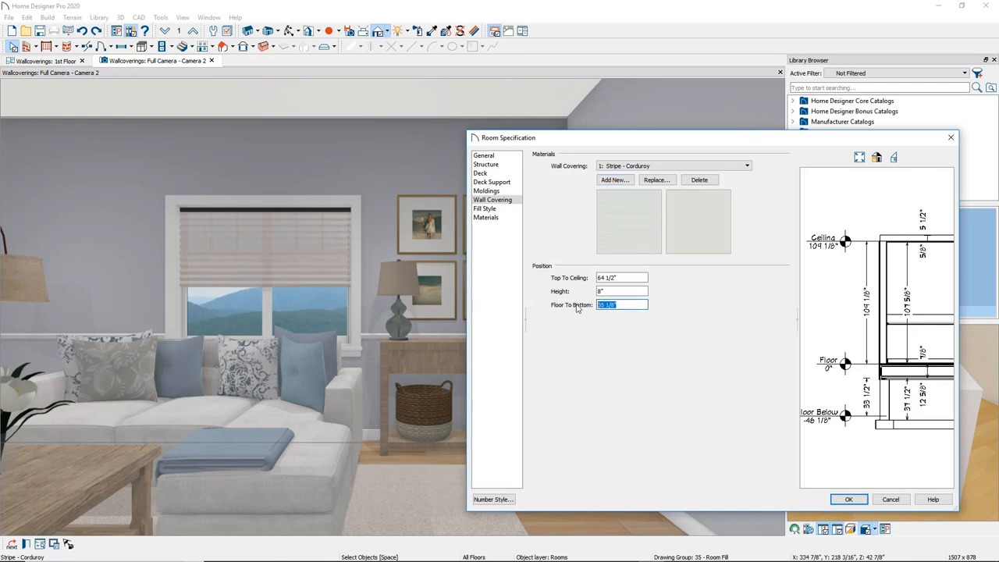
# Step: Set the corduroy stripe's Floor To Bottom to 0 and height to 35 5/8 inches
pyautogui.write('0')
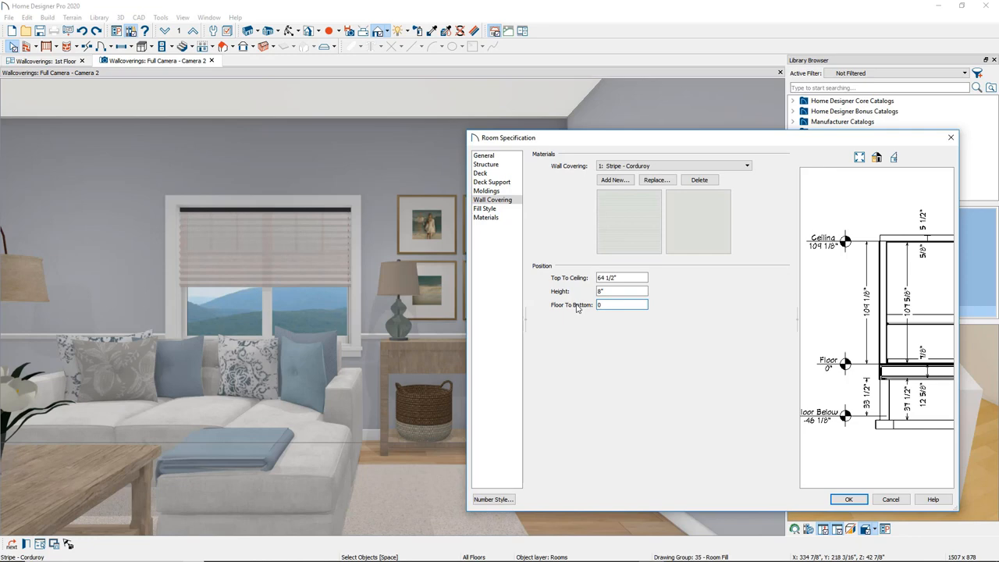
pyautogui.moveTo(591, 301)
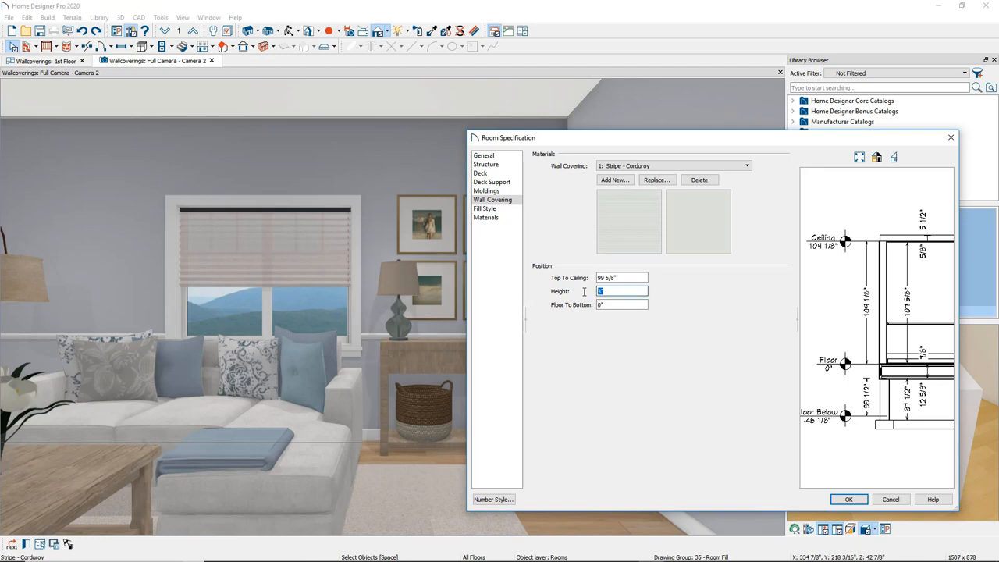
pyautogui.write('35 5/8')
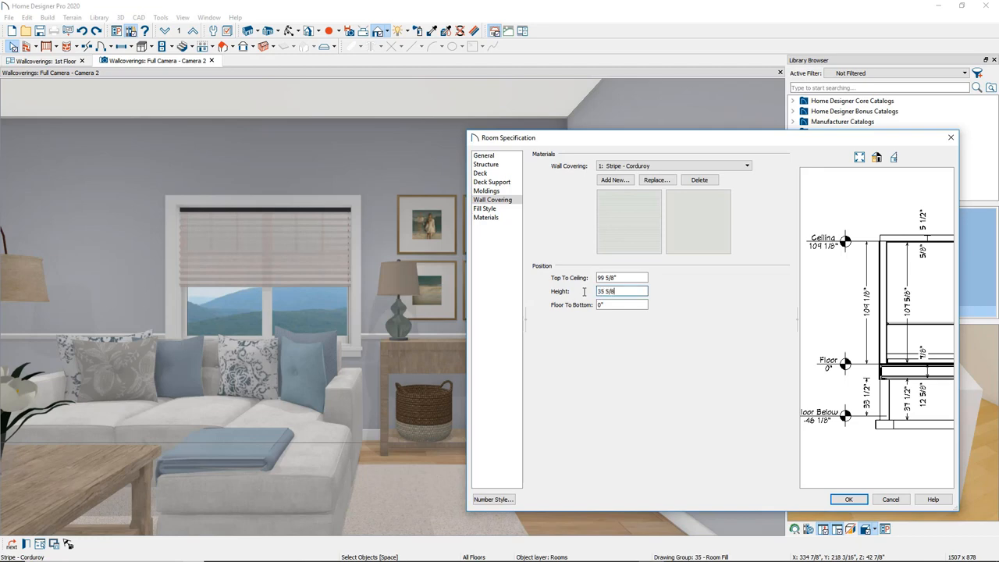
pyautogui.click(620, 291)
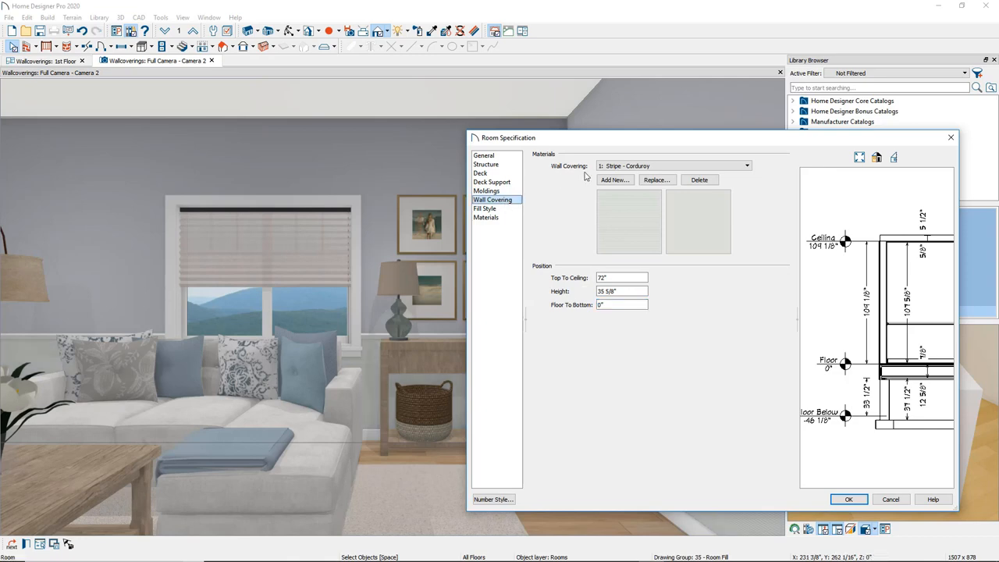
# Step: Add a second Stripe - Corduroy covering, 8 inches high, 6 inches below the ceiling
pyautogui.click(655, 179)
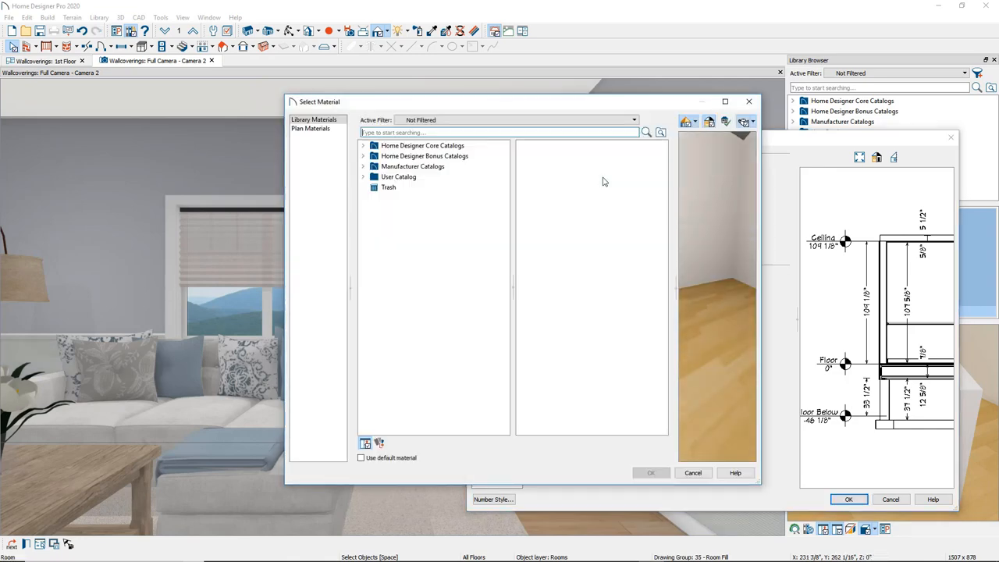
pyautogui.click(424, 156)
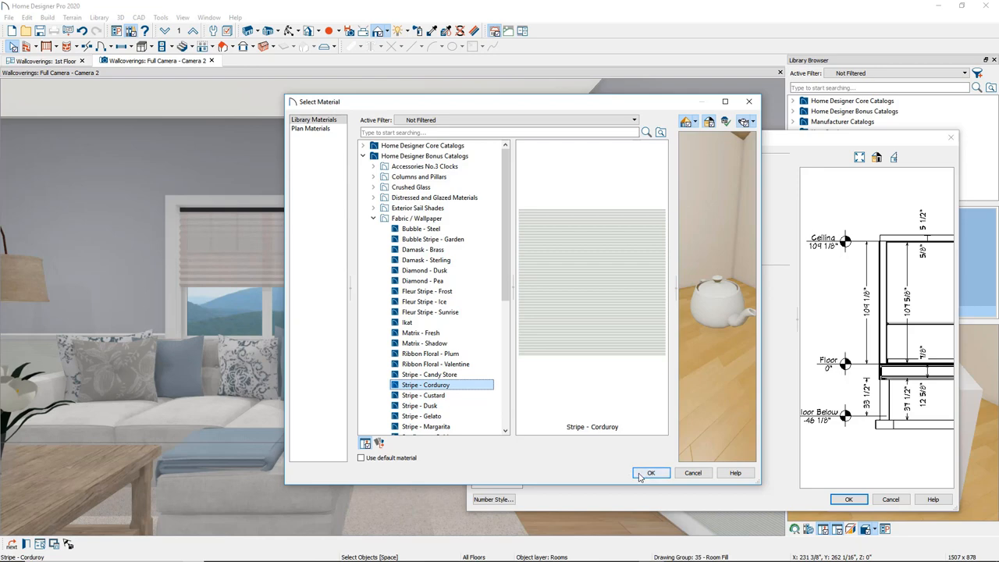
pyautogui.click(651, 473)
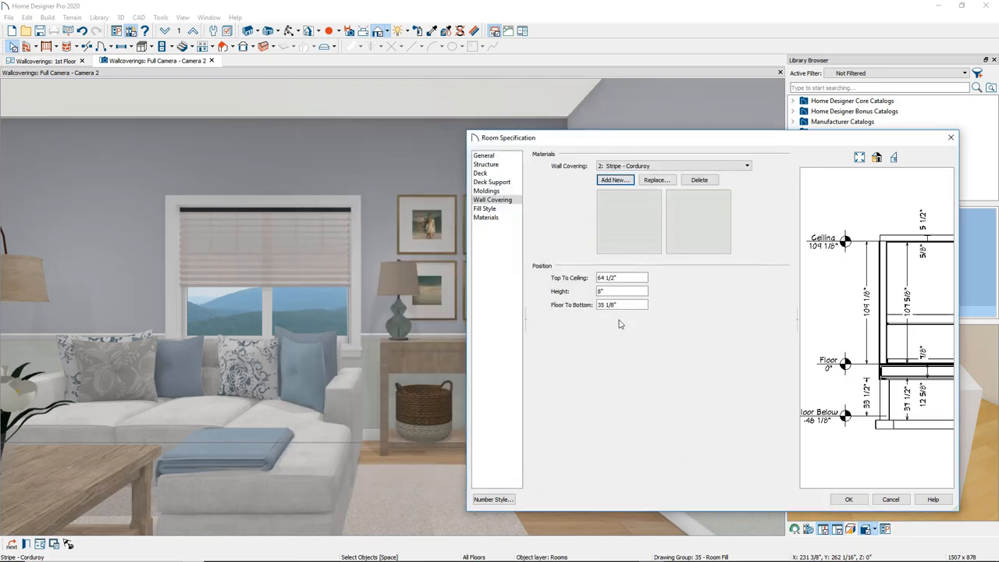
pyautogui.tripleClick(621, 277)
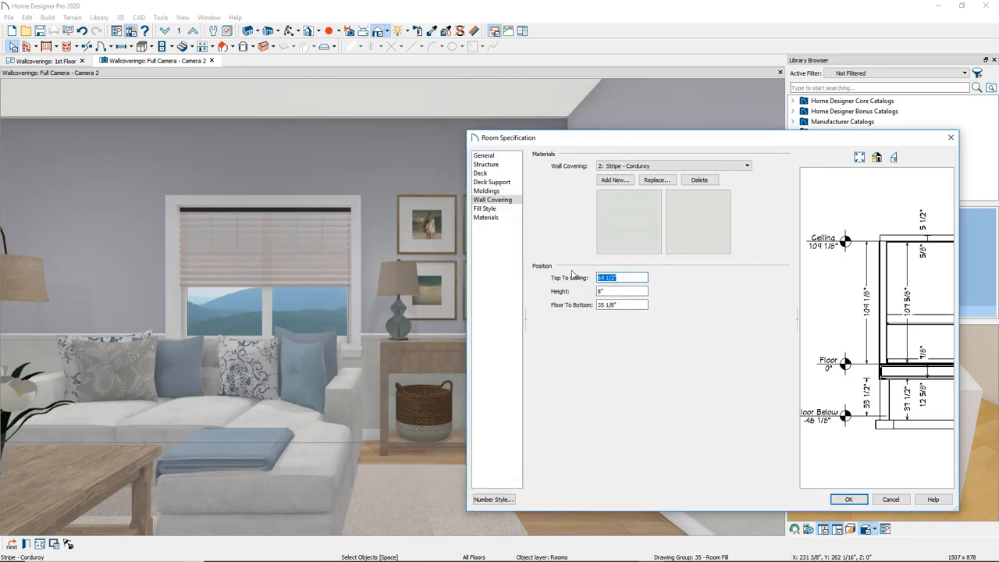
pyautogui.write('6')
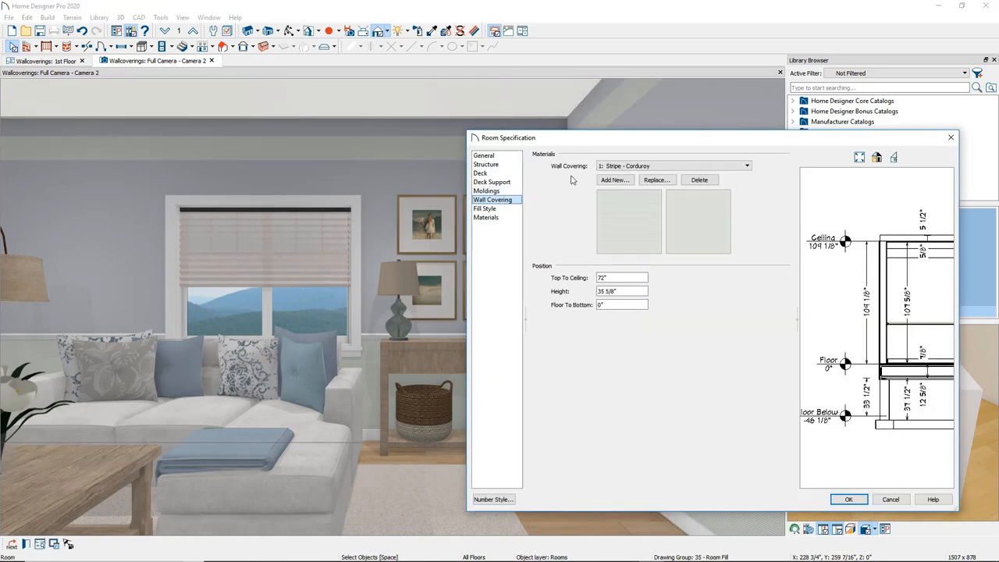
pyautogui.click(746, 165)
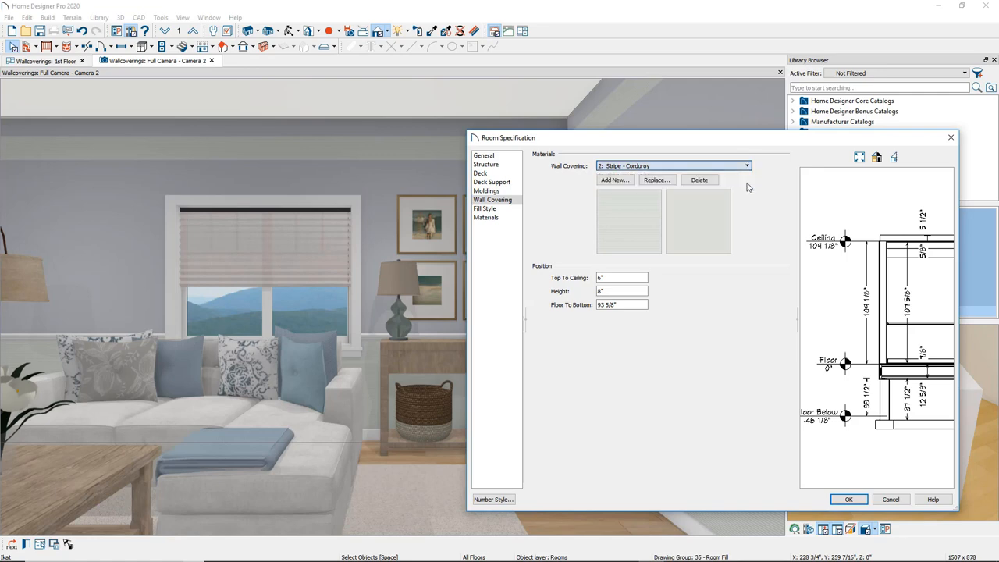
# Step: Replace the second covering's material with the Ikat wallpaper pattern
pyautogui.click(656, 180)
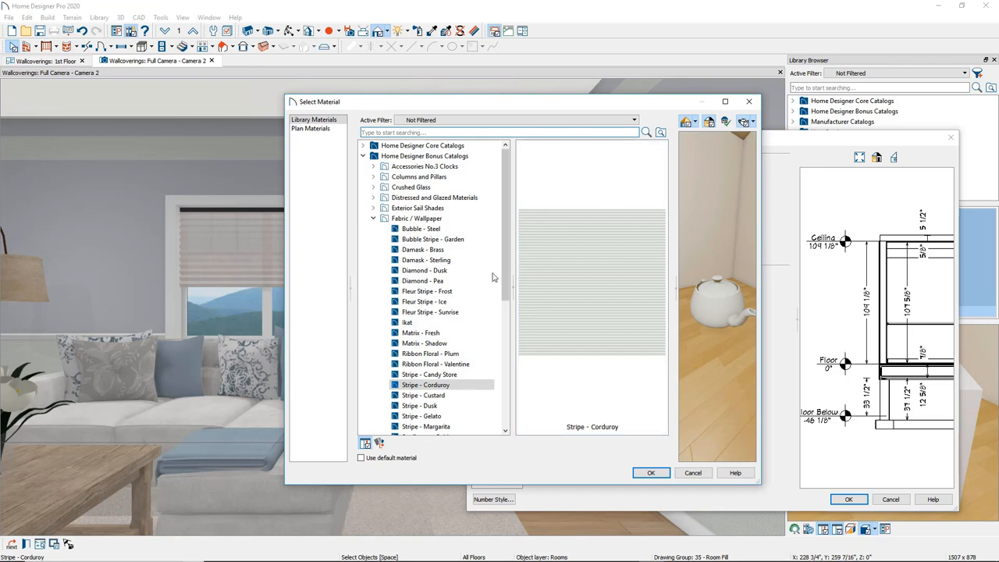
pyautogui.click(407, 321)
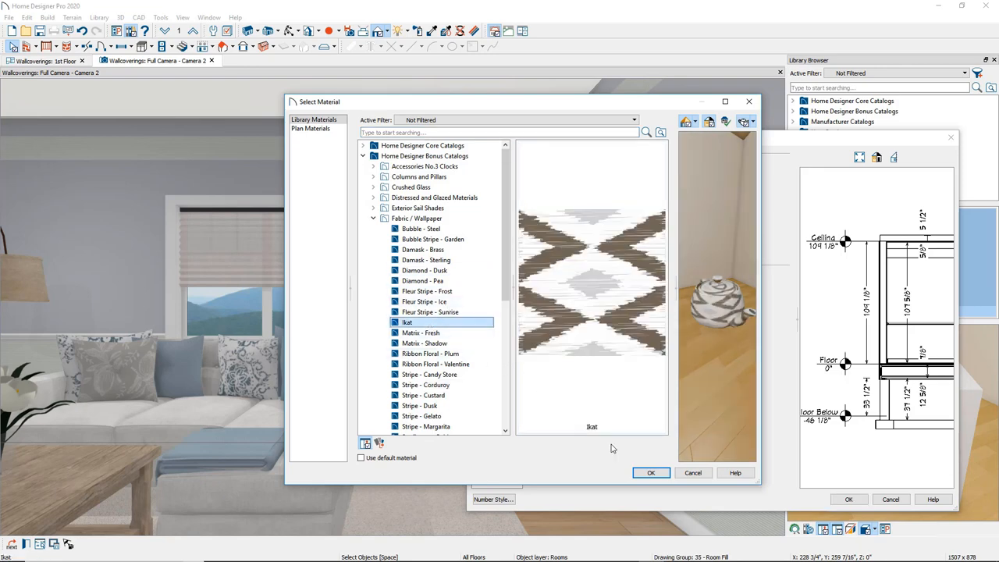
pyautogui.click(650, 472)
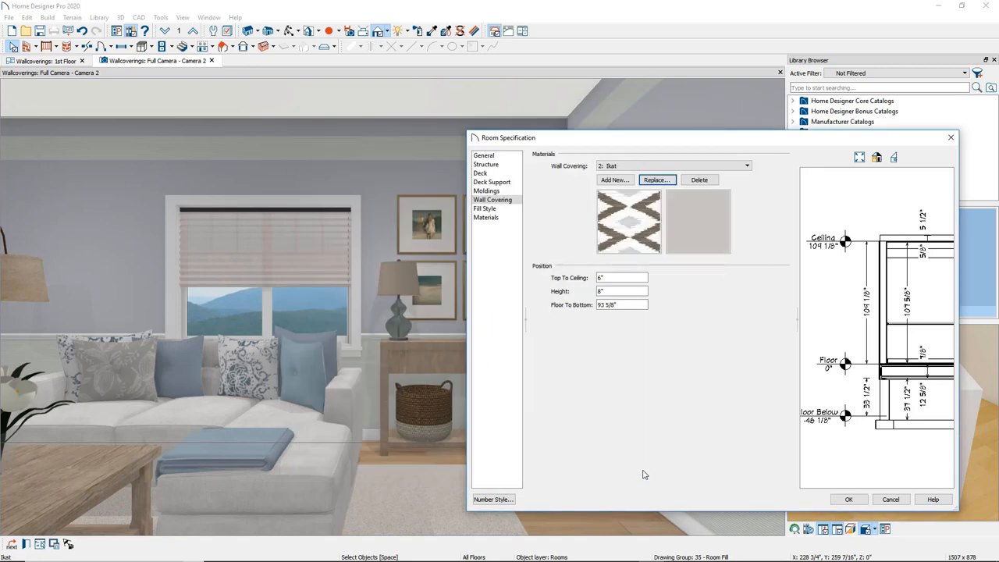
pyautogui.click(848, 500)
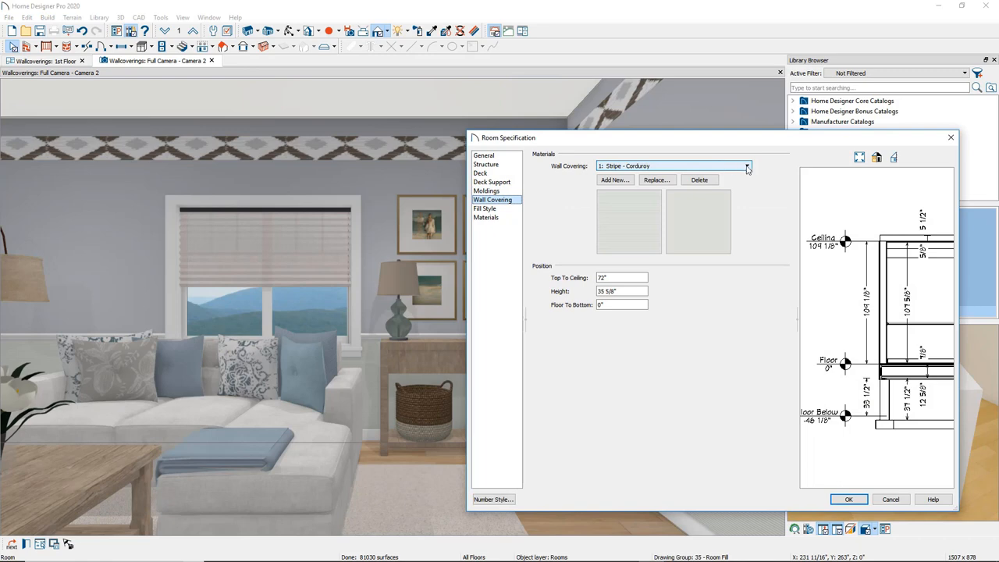
# Step: Close Room Specification so the Ikat border and corduroy wainscot appear in 3D
pyautogui.click(747, 165)
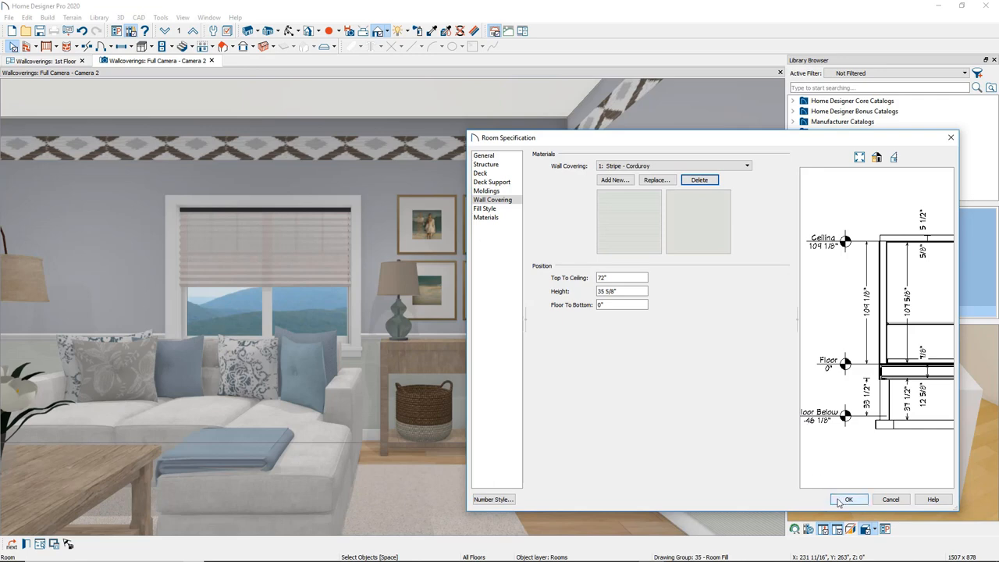
pyautogui.click(849, 499)
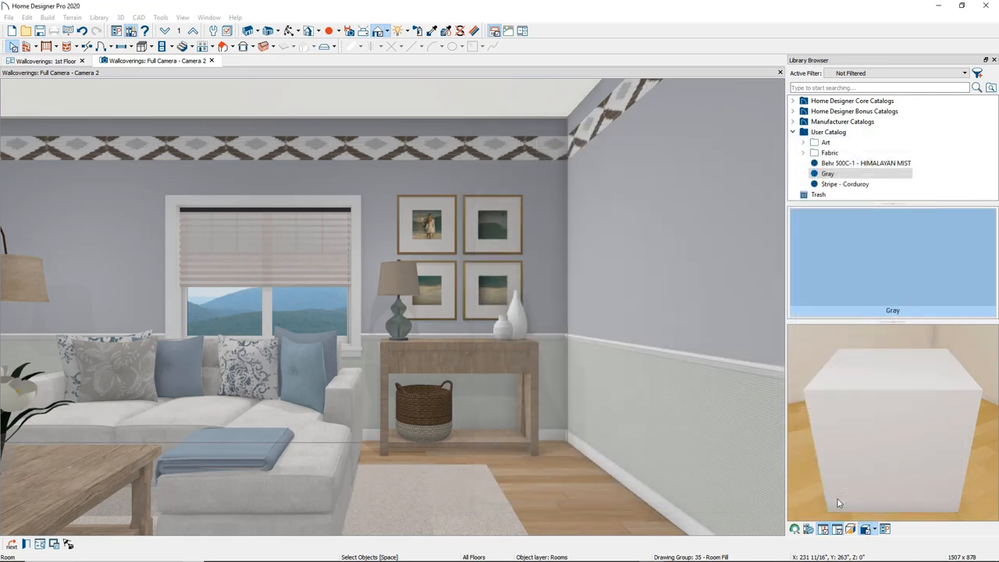